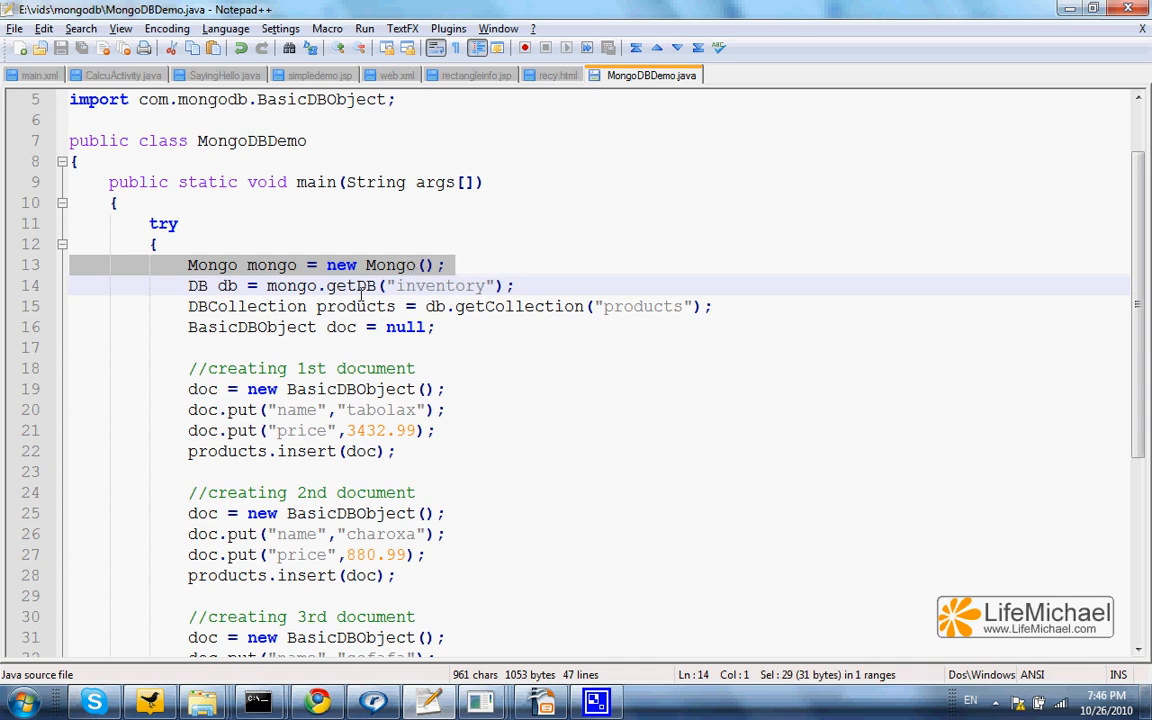
Step: Highlight the getCollection call, the products collection name and the DBCollection type
double_click(438, 286)
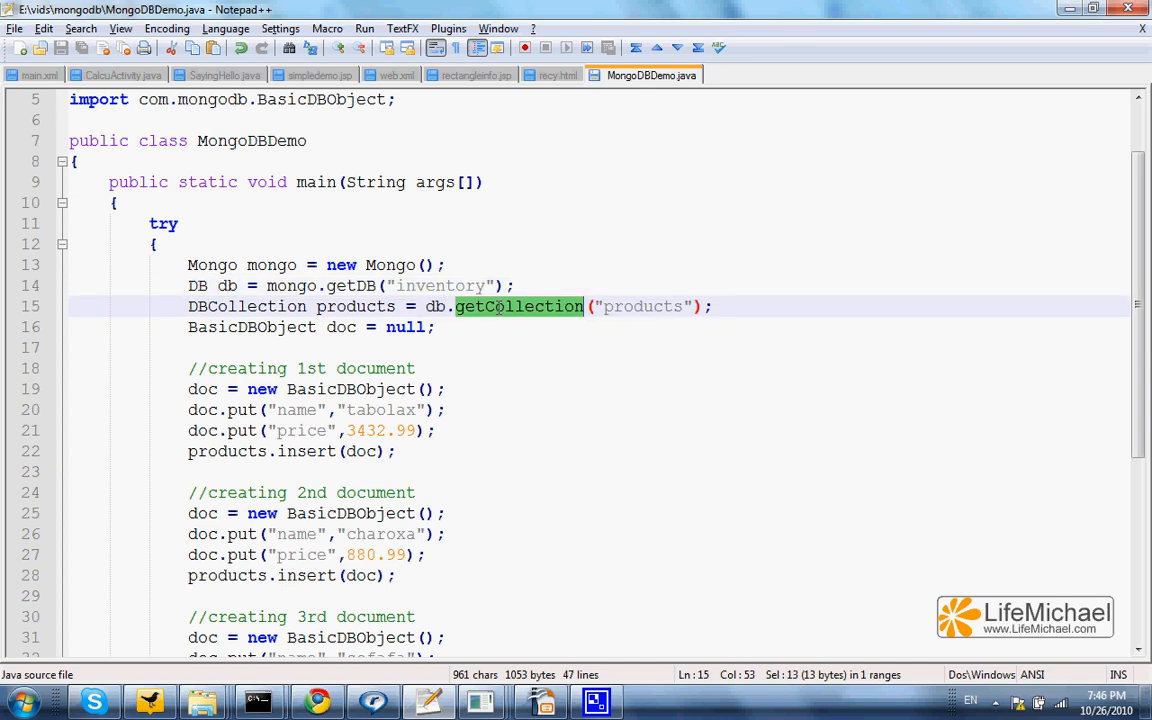
click(638, 306)
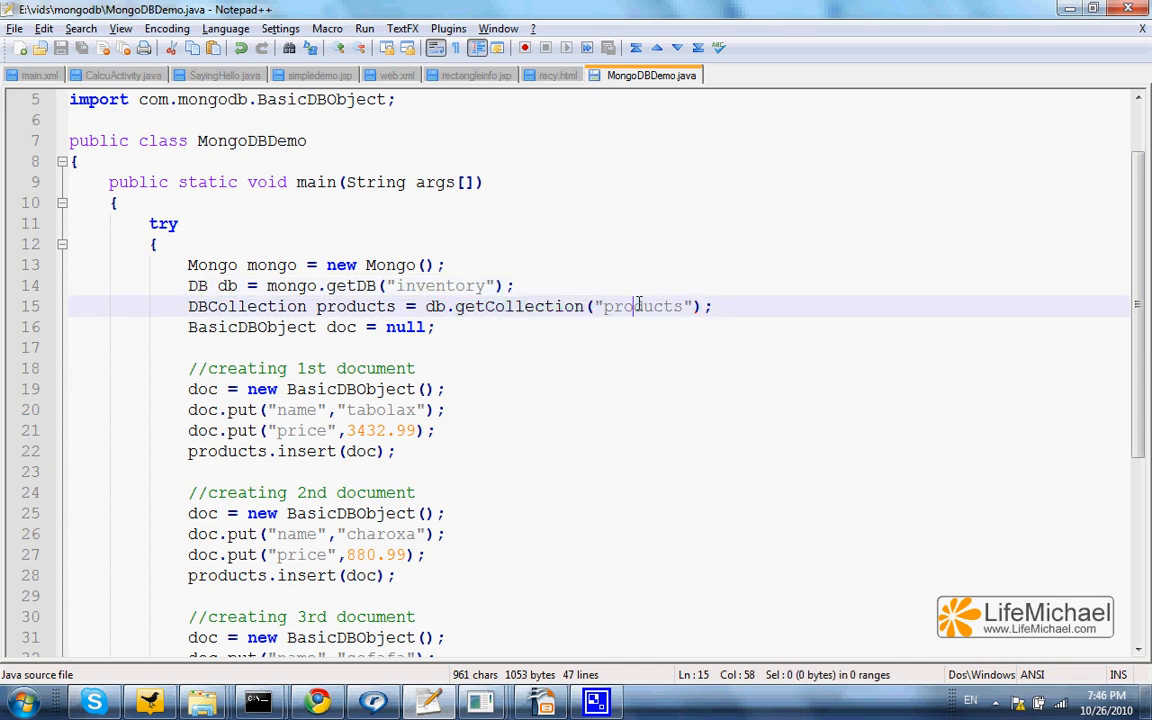
double_click(640, 306)
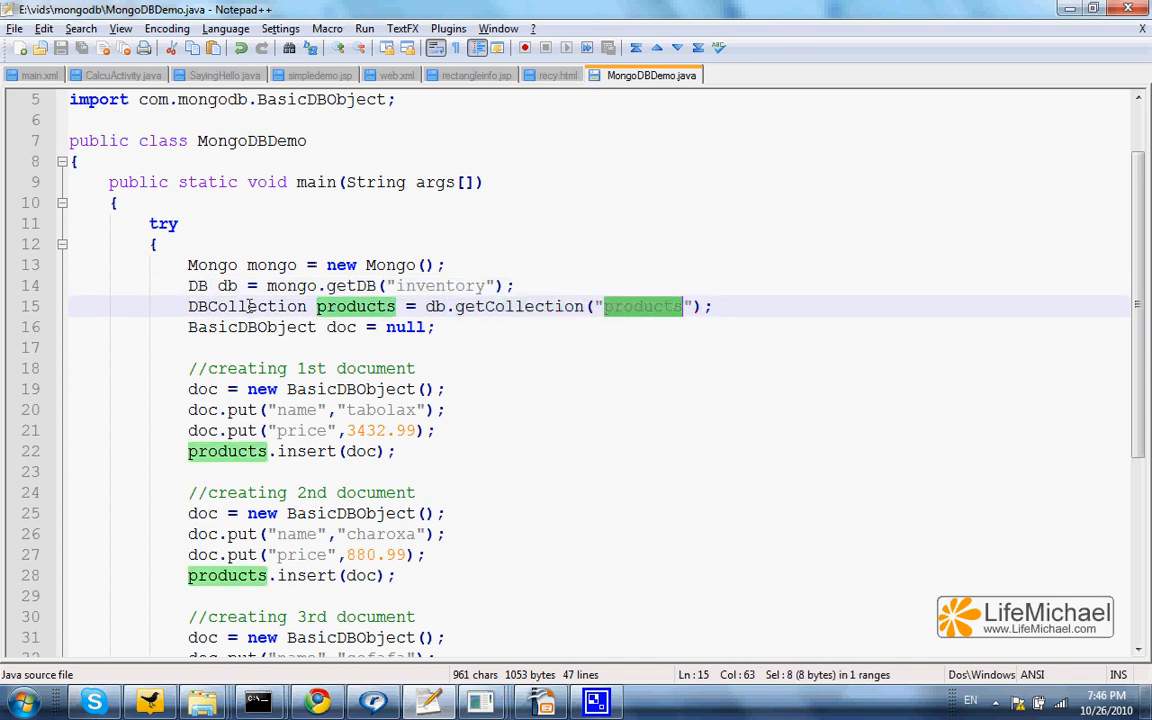
double_click(247, 306)
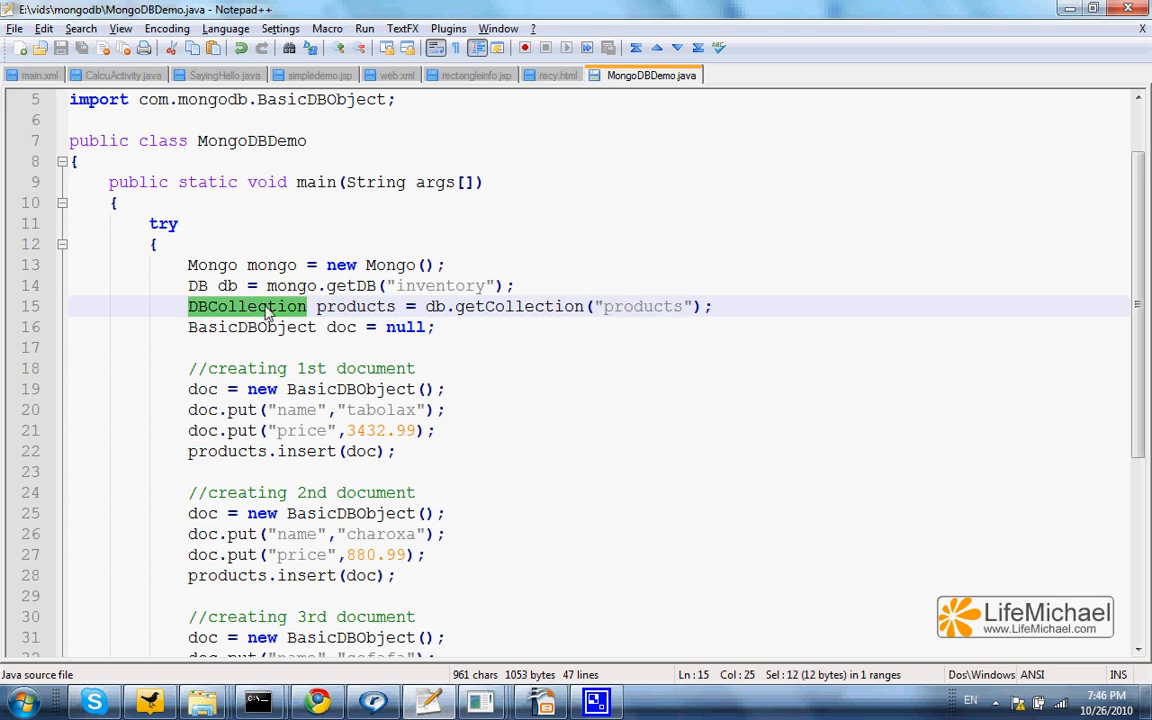
mouse_move(854, 327)
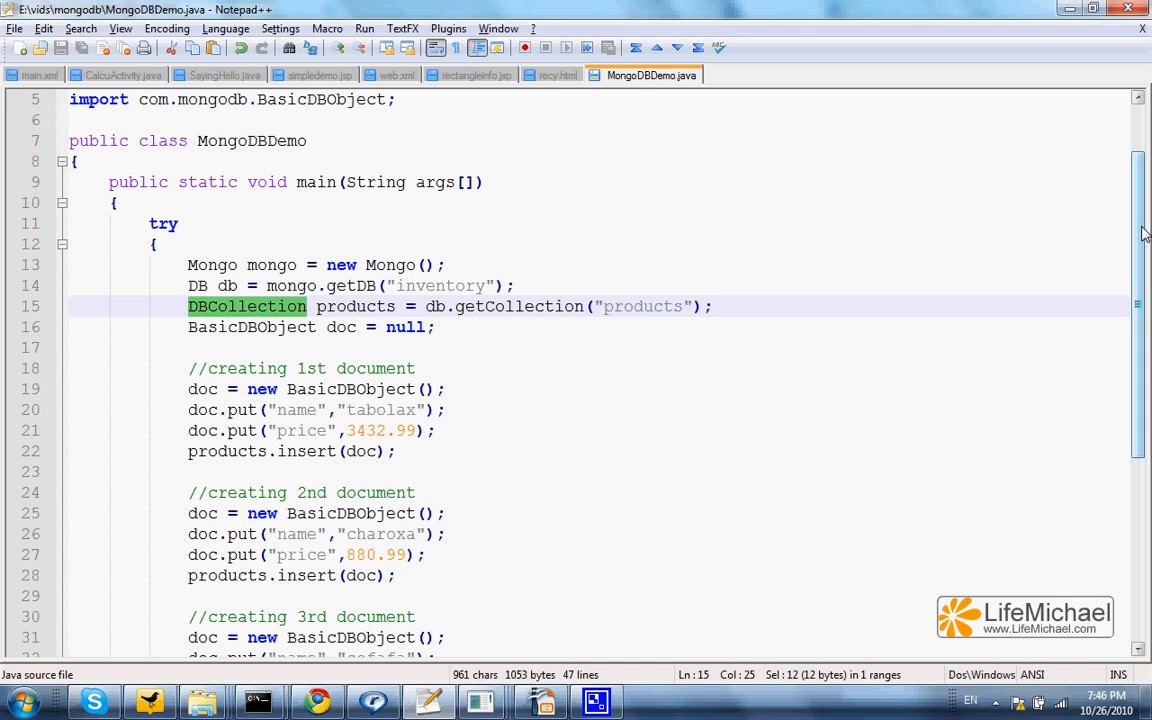
Step: Bring the three product inserts and the find-and-print loop into view, caret on products.find()
scroll(down, 3)
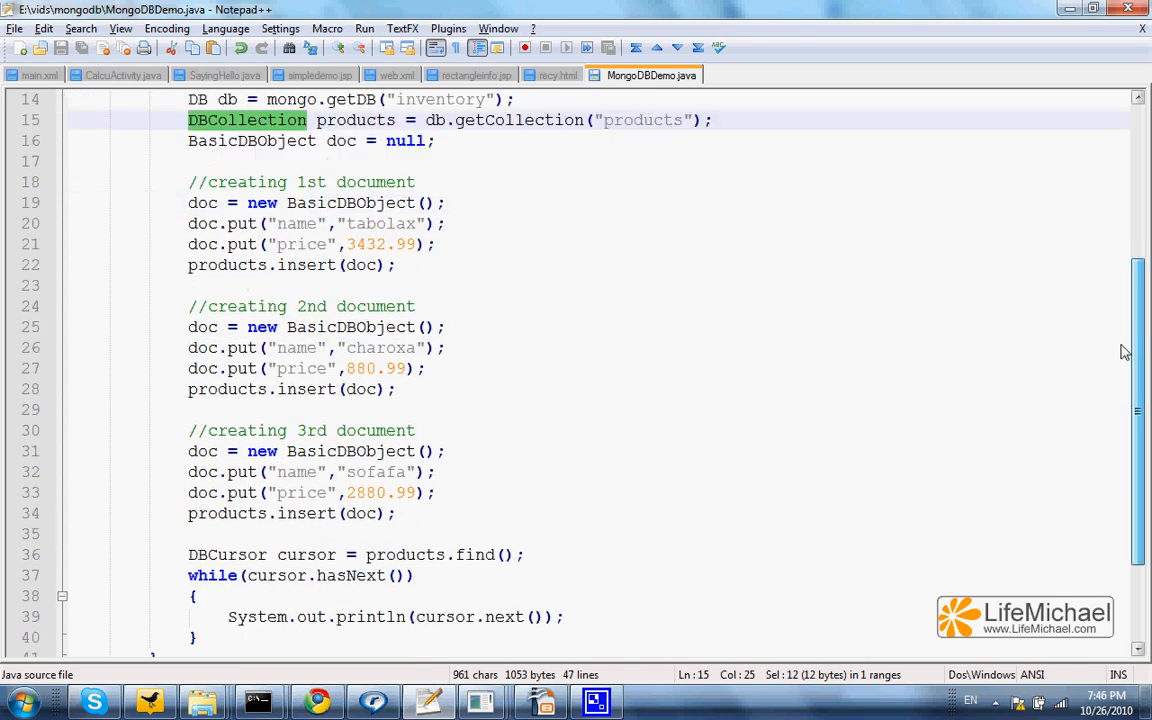
scroll(down, 3)
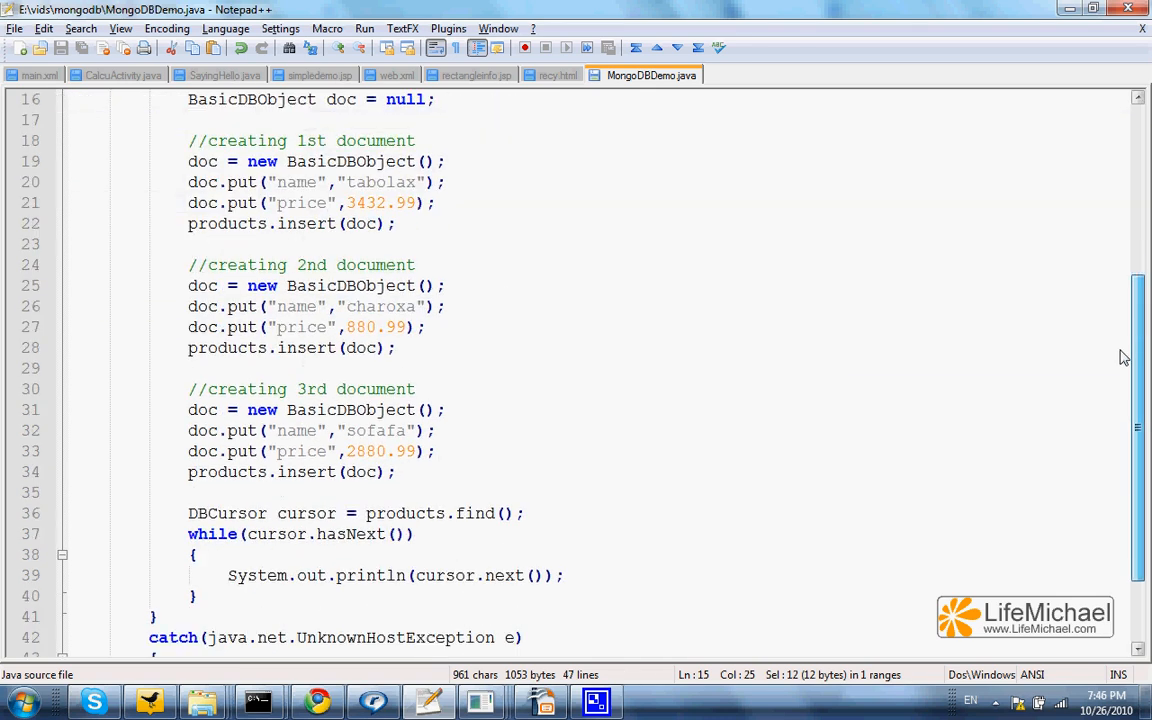
scroll(down, 3)
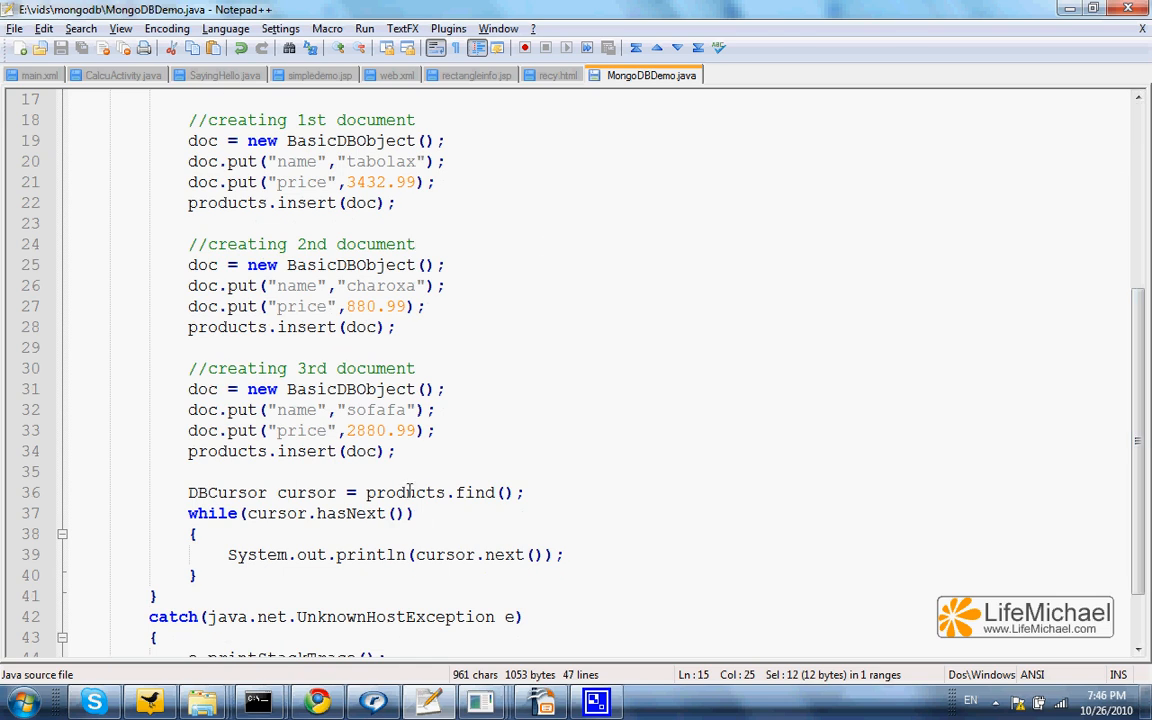
click(405, 492)
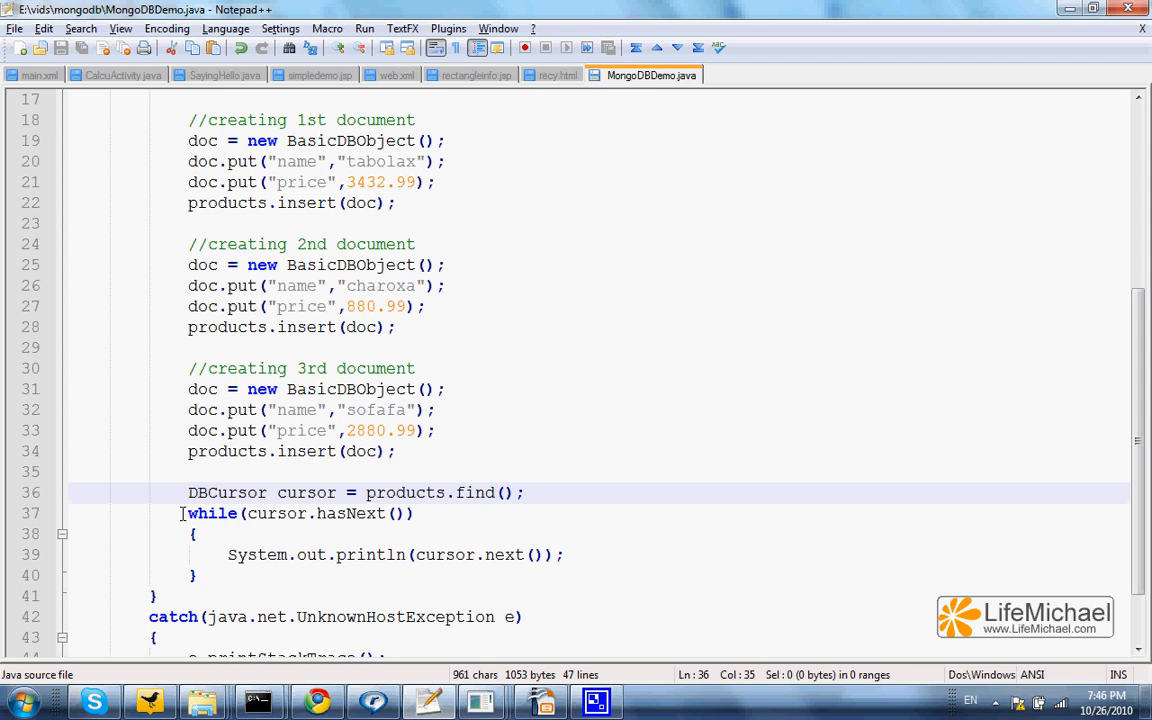
mouse_move(253, 665)
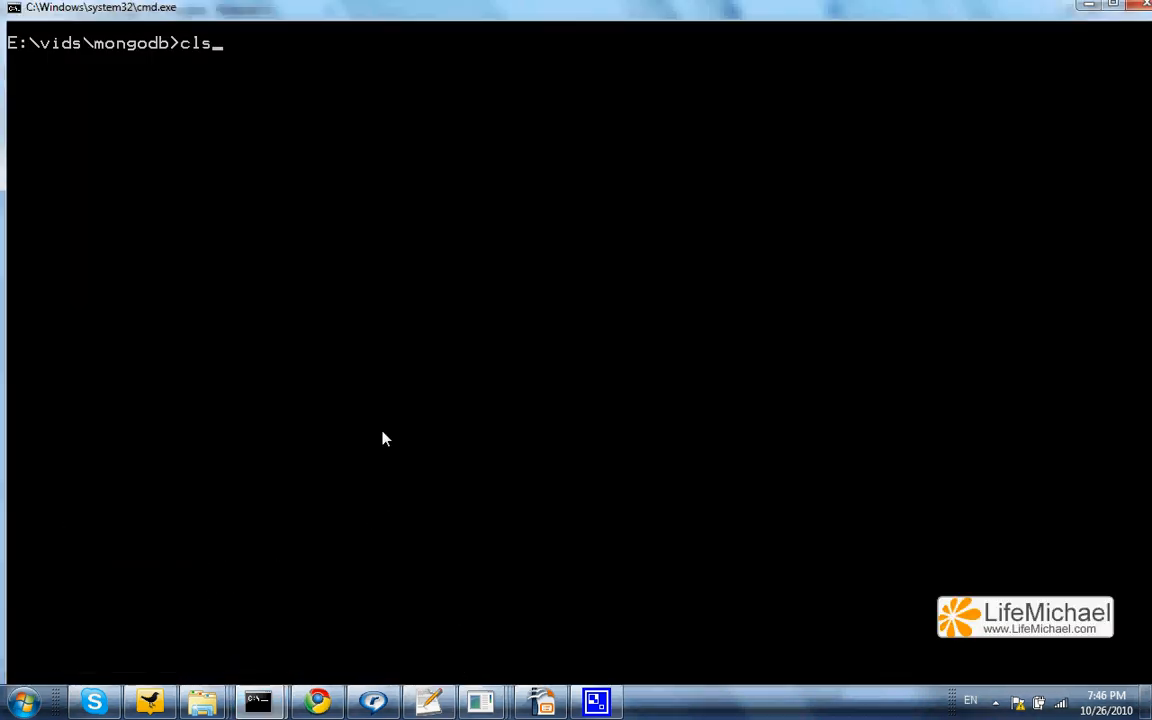
Step: Enter java MongoDBDemo at the E:\vids\mongodb prompt, ready to run
text(java MongoDBDemo)
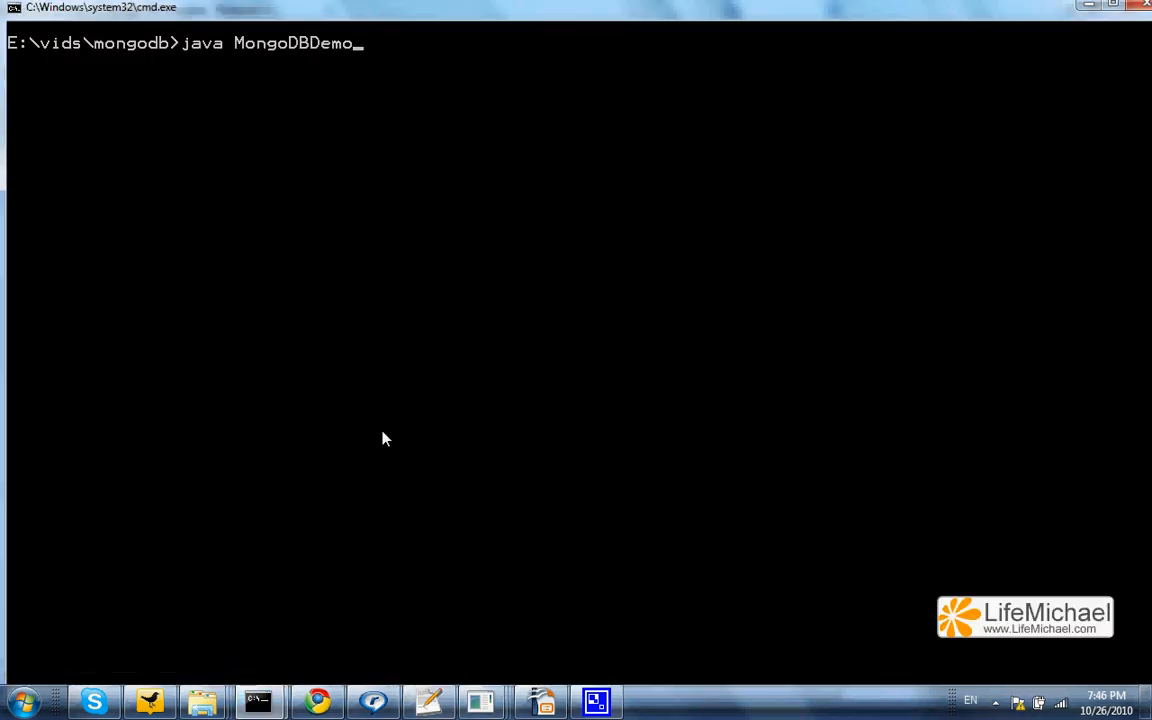